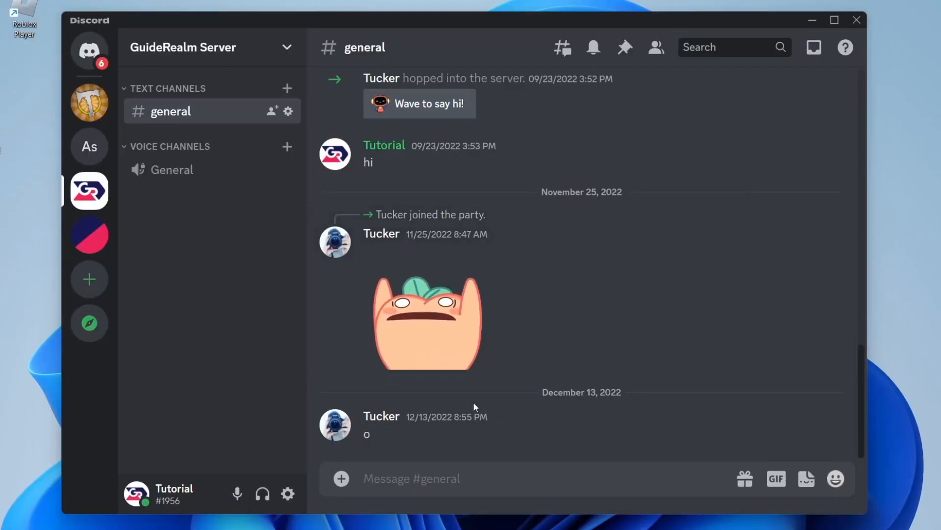
# - From the profile card, open User Settings and go to the Connections page
pyautogui.click(161, 493)
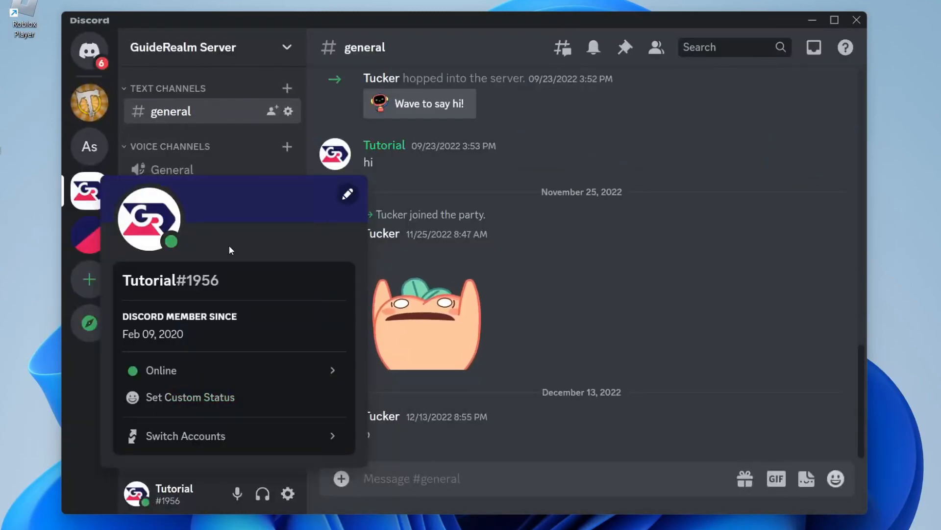
pyautogui.moveTo(413, 171)
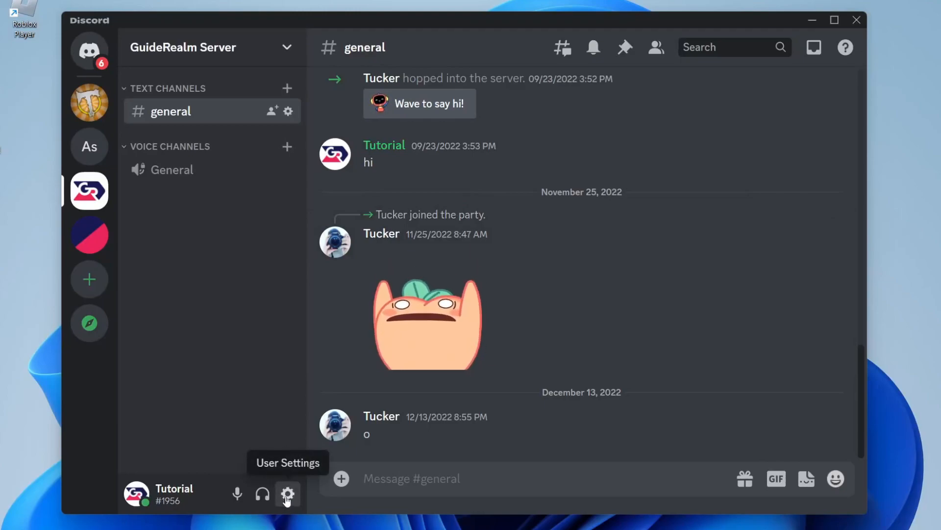
pyautogui.click(287, 494)
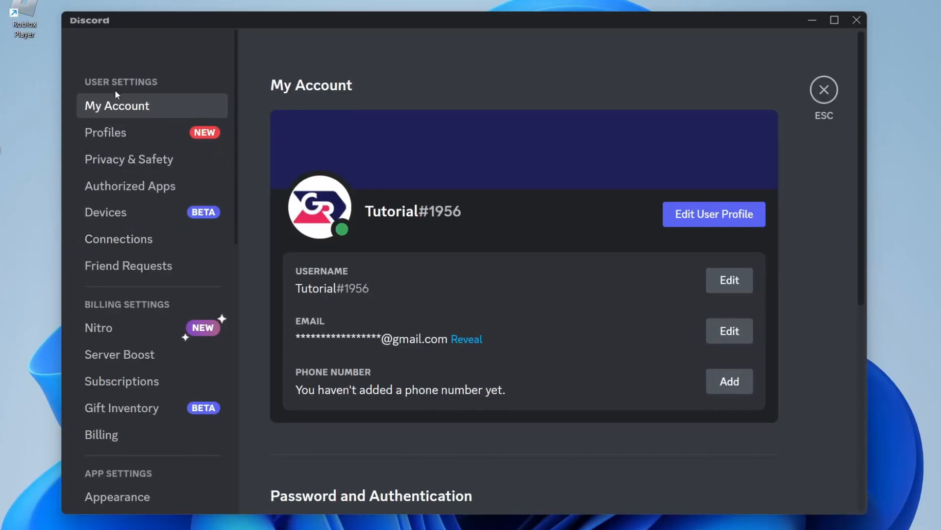
pyautogui.moveTo(131, 121)
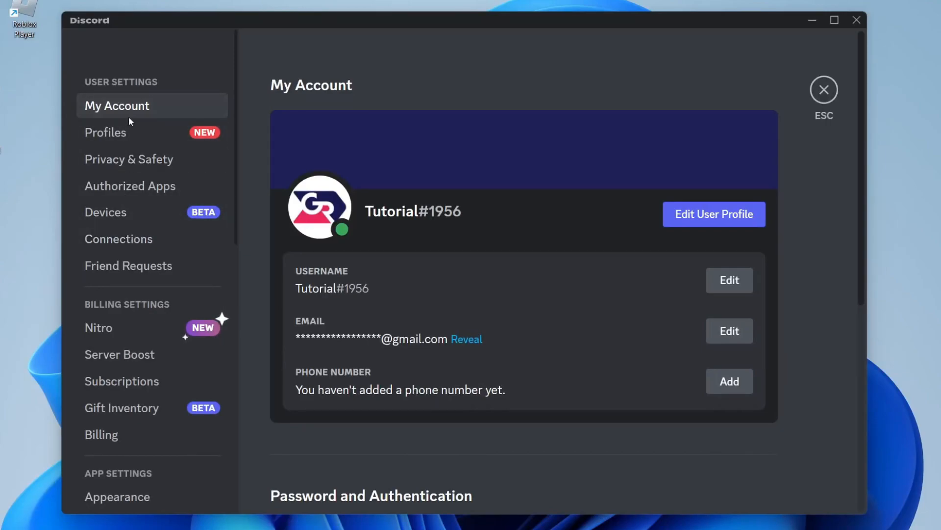
pyautogui.click(118, 239)
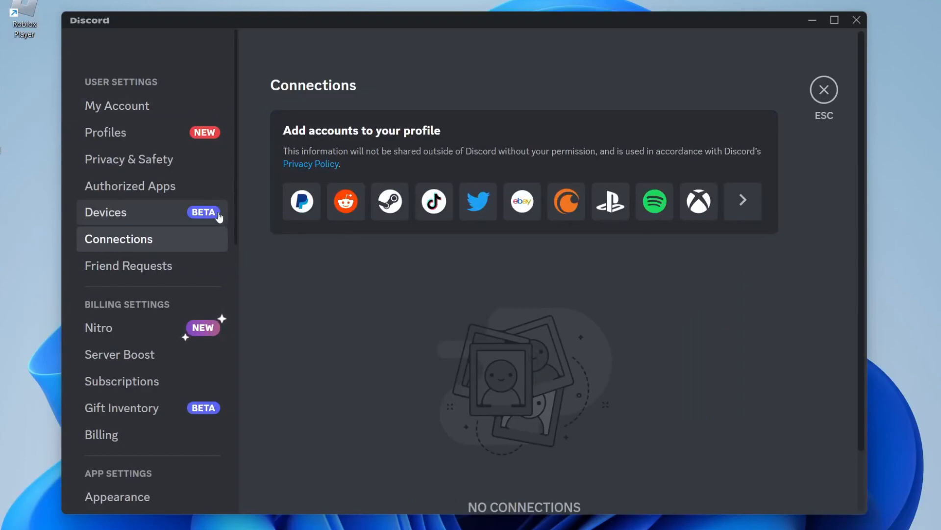
pyautogui.moveTo(231, 210)
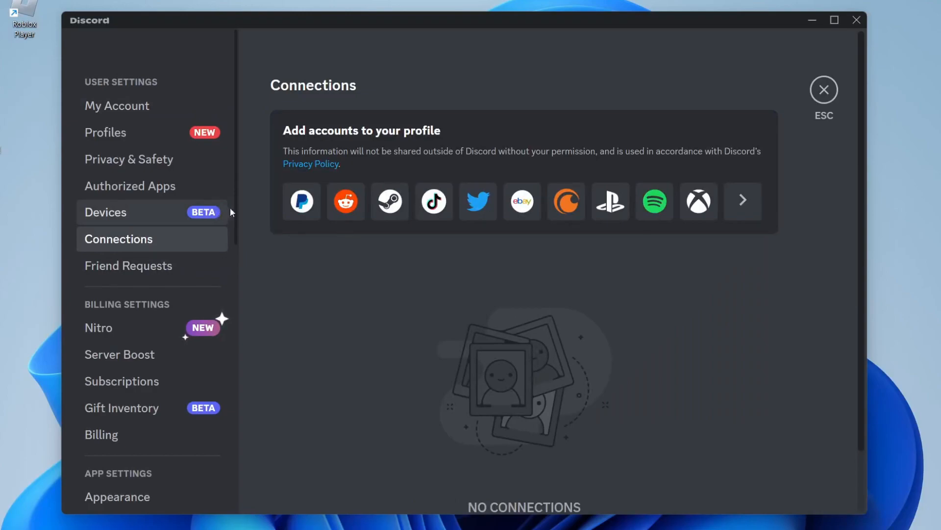
pyautogui.moveTo(655, 206)
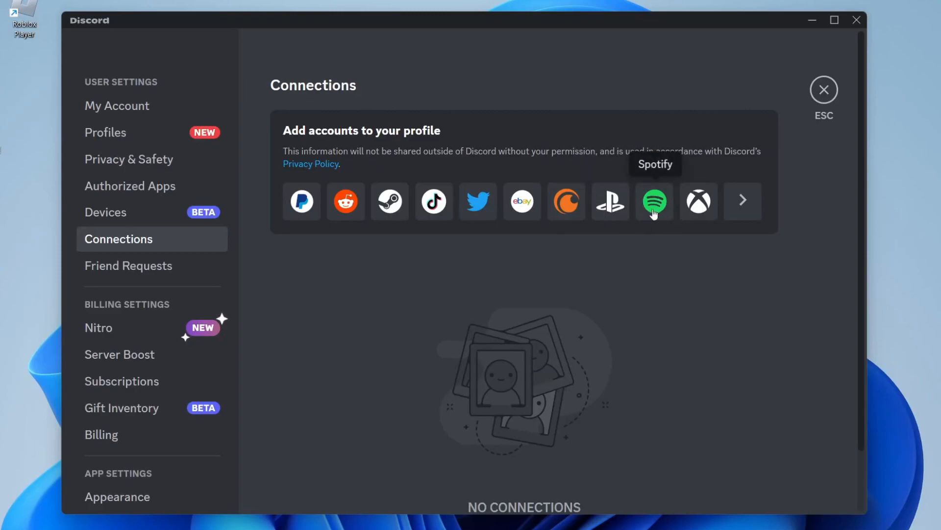
# - Link a Spotify account via the Spotify icon under Add accounts
pyautogui.click(654, 201)
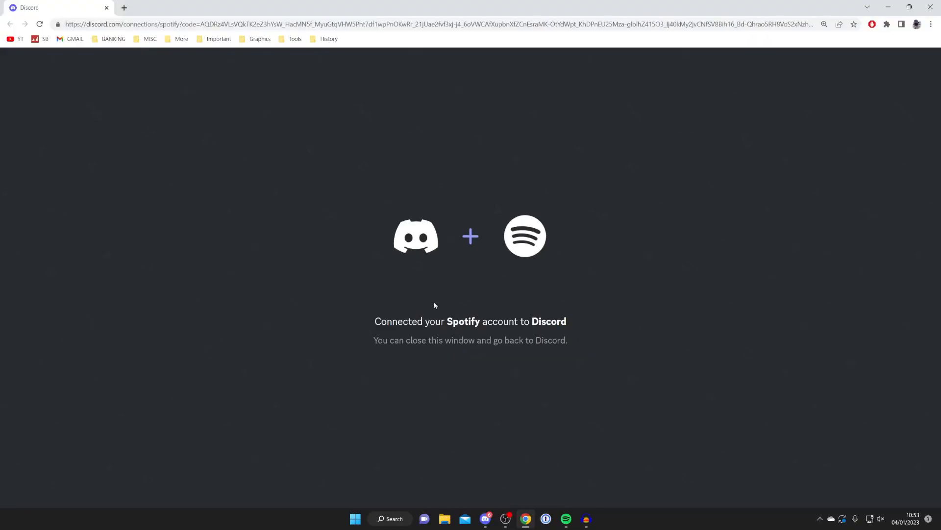
pyautogui.moveTo(400, 331)
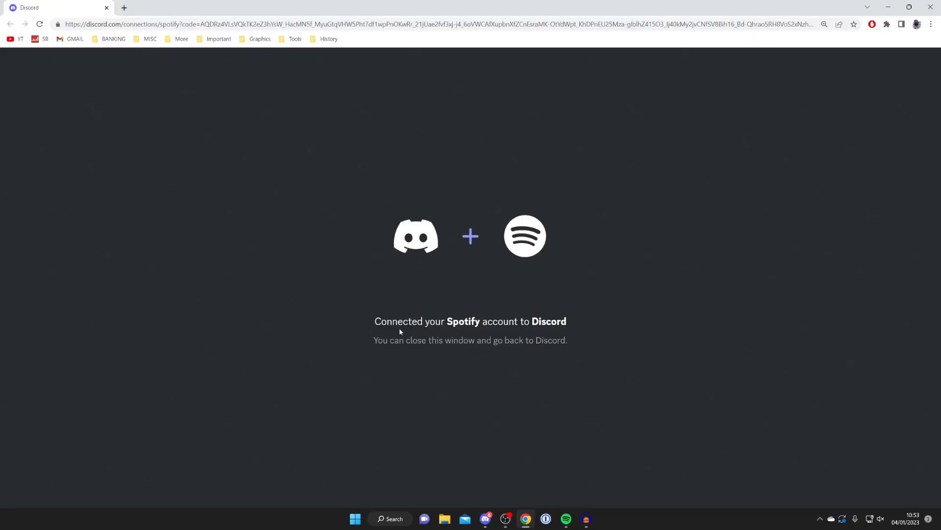
pyautogui.moveTo(533, 330)
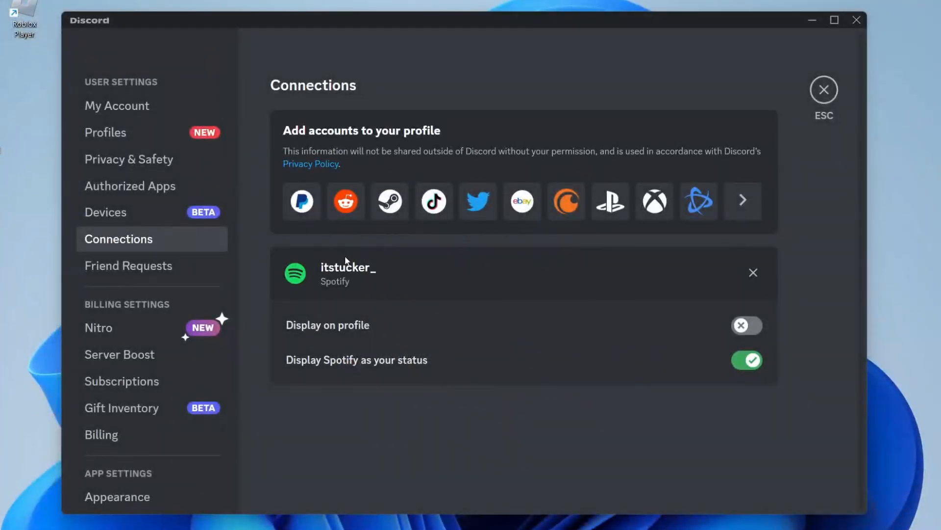
pyautogui.moveTo(344, 274)
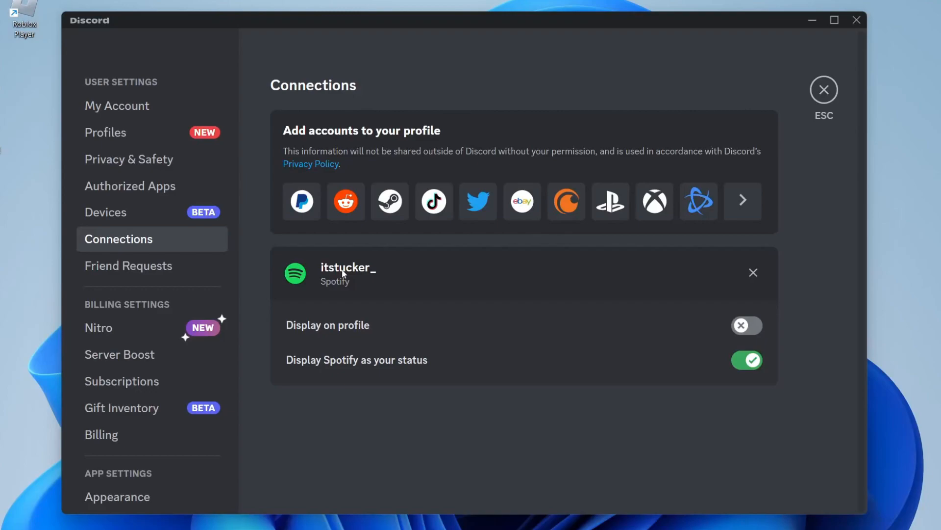
pyautogui.moveTo(318, 326)
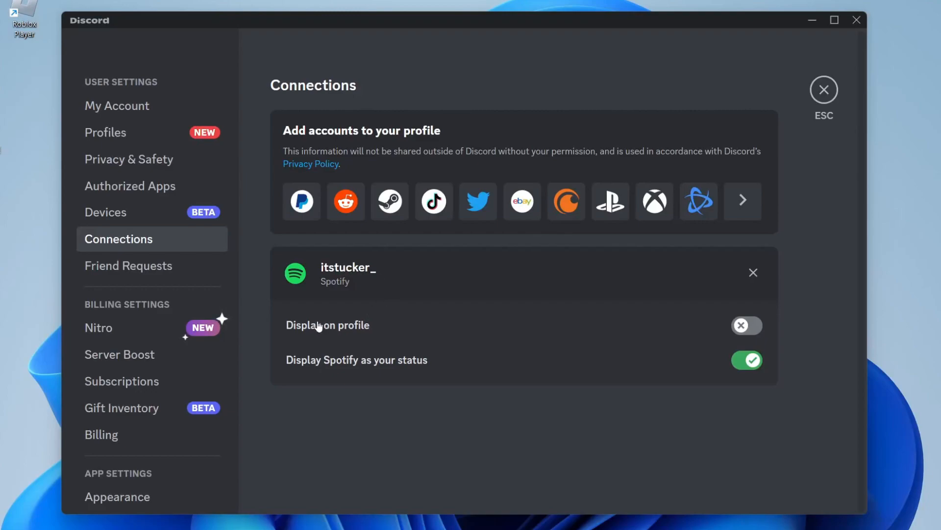
# - Turn on 'Display on profile' for Spotify and close settings
pyautogui.click(747, 325)
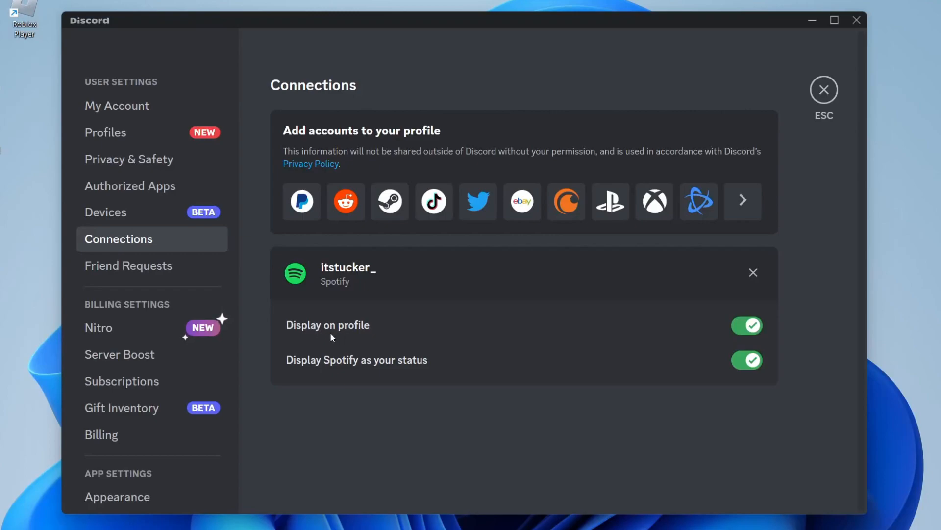
pyautogui.click(823, 89)
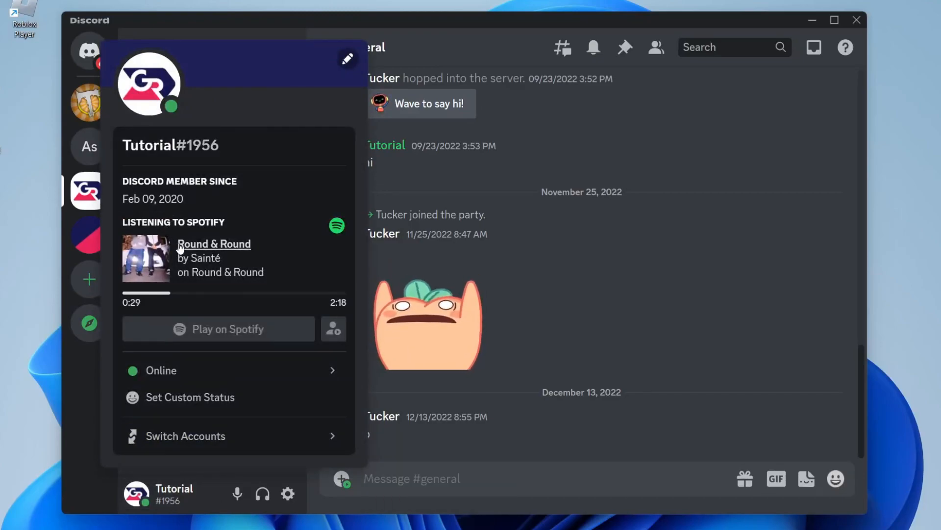
pyautogui.moveTo(192, 245)
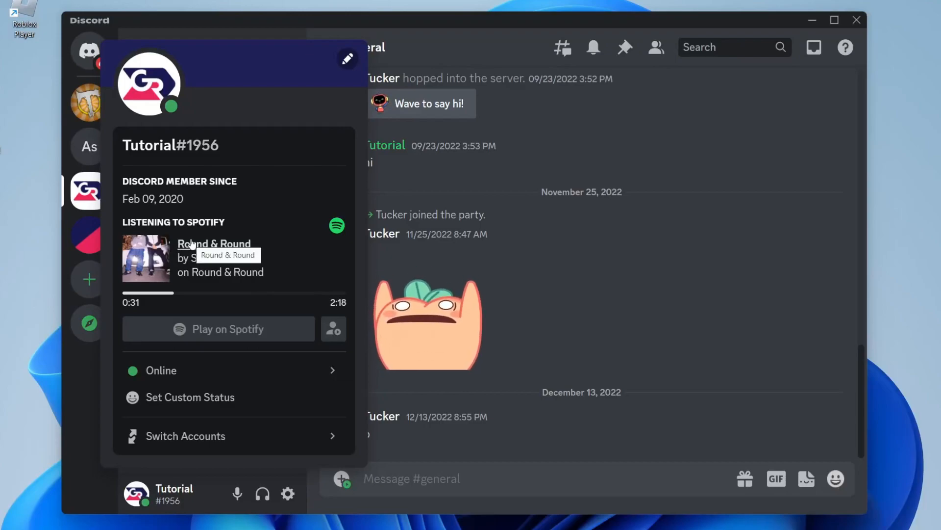
pyautogui.moveTo(546, 253)
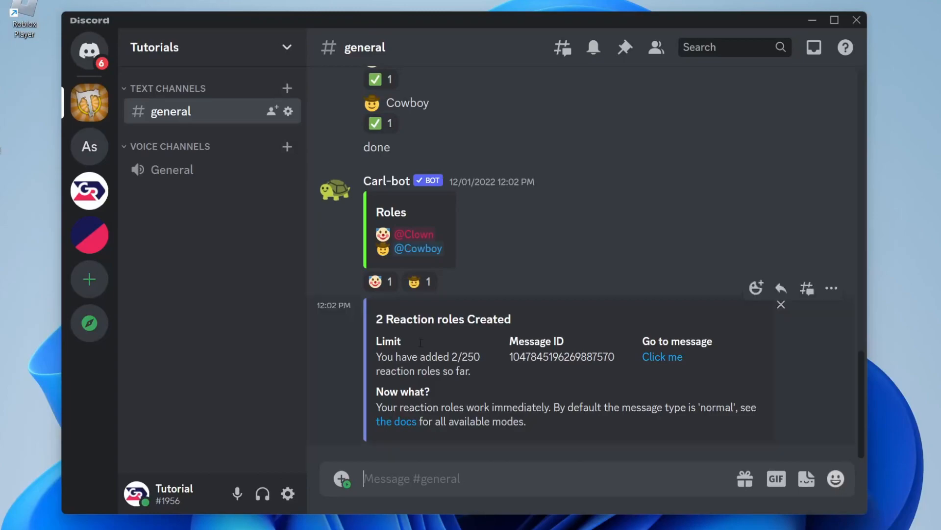
# - Open the direct messages conversation with Tucker from the Discord home icon
pyautogui.click(91, 51)
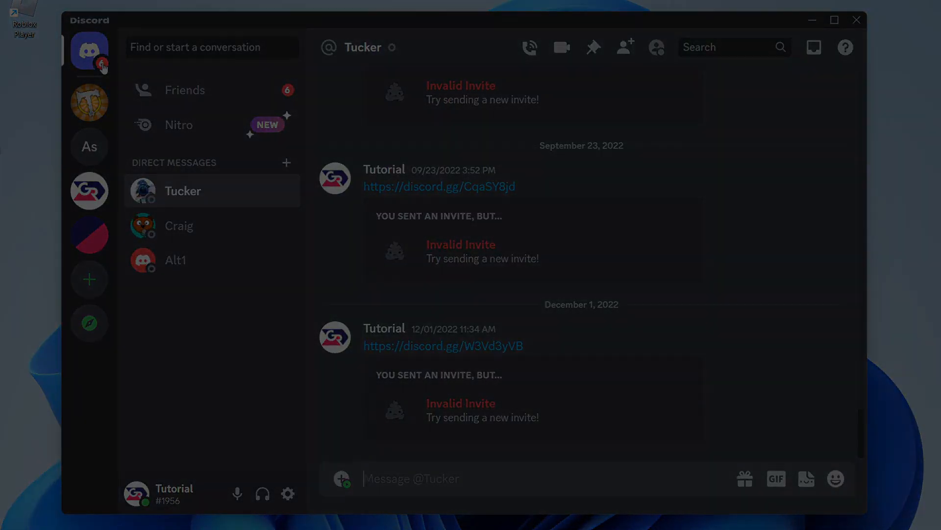